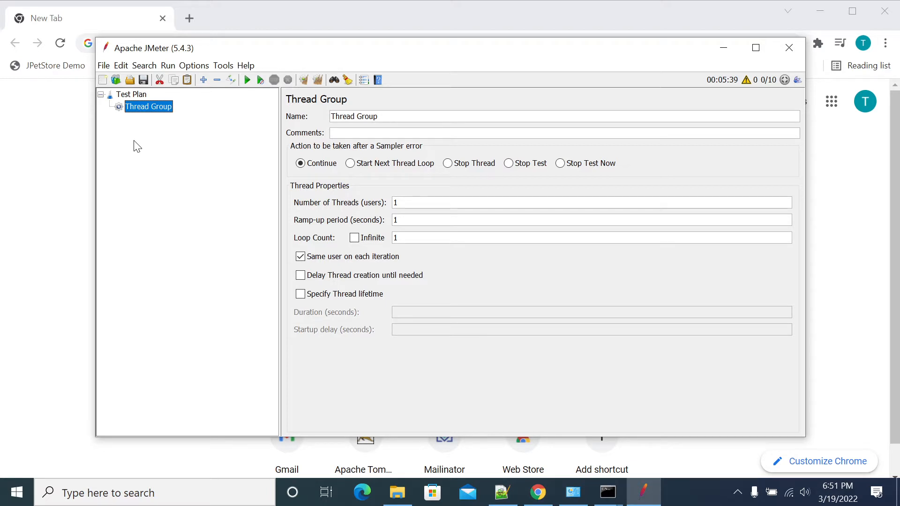
mouse_move(150, 151)
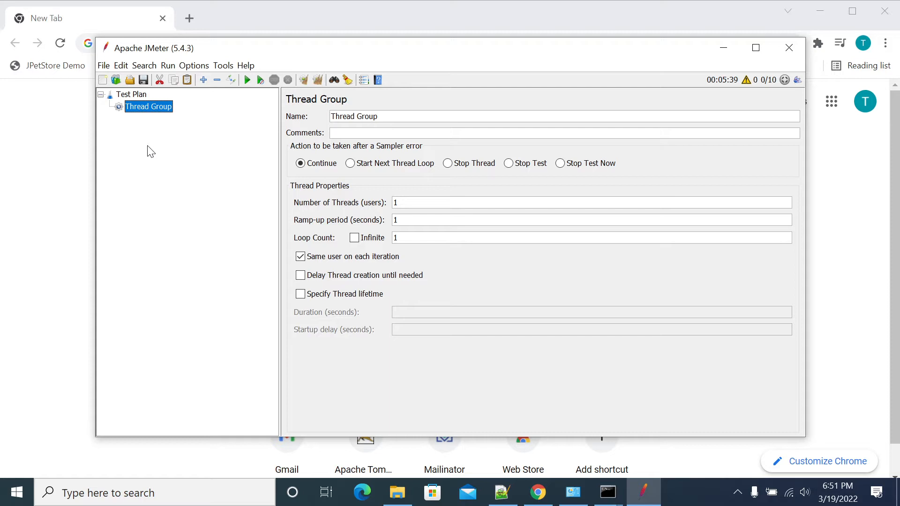
mouse_move(148, 113)
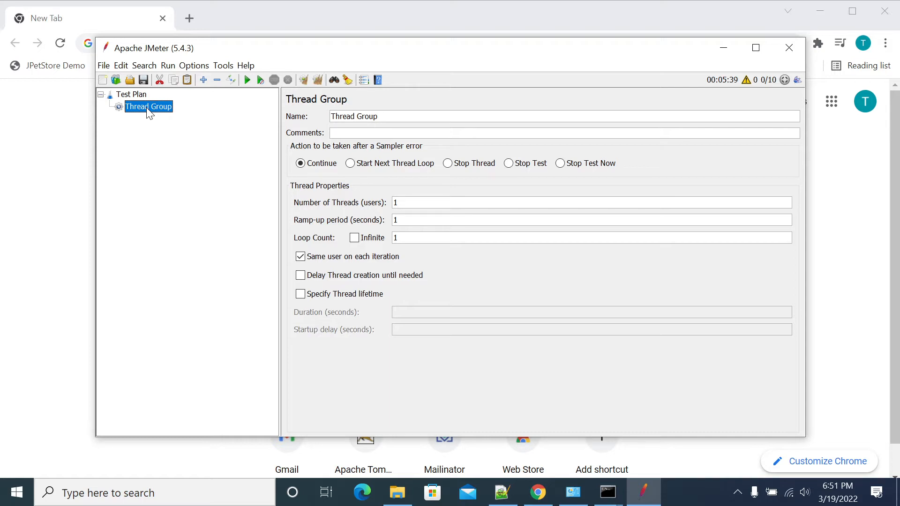
- Add an Aggregate Report listener under Thread Group and load JpetStoreDev2.jtl into it
right_click(148, 106)
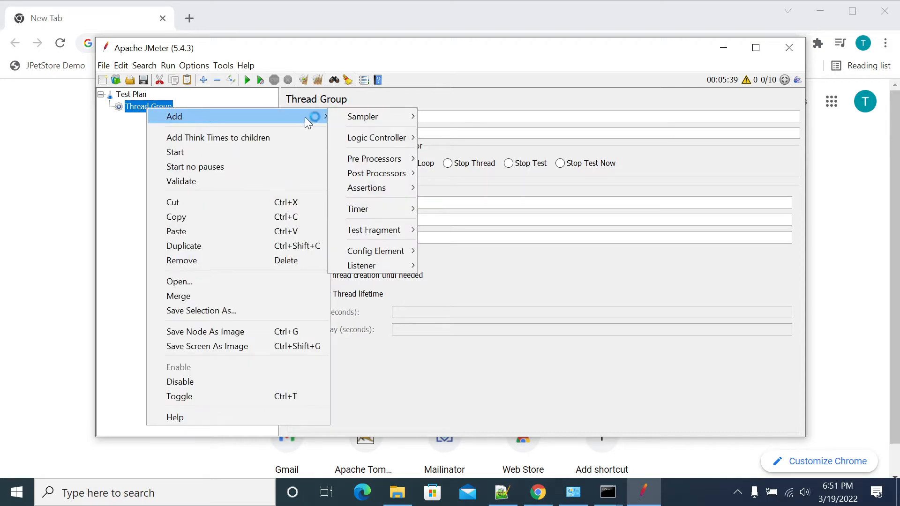
mouse_move(361, 116)
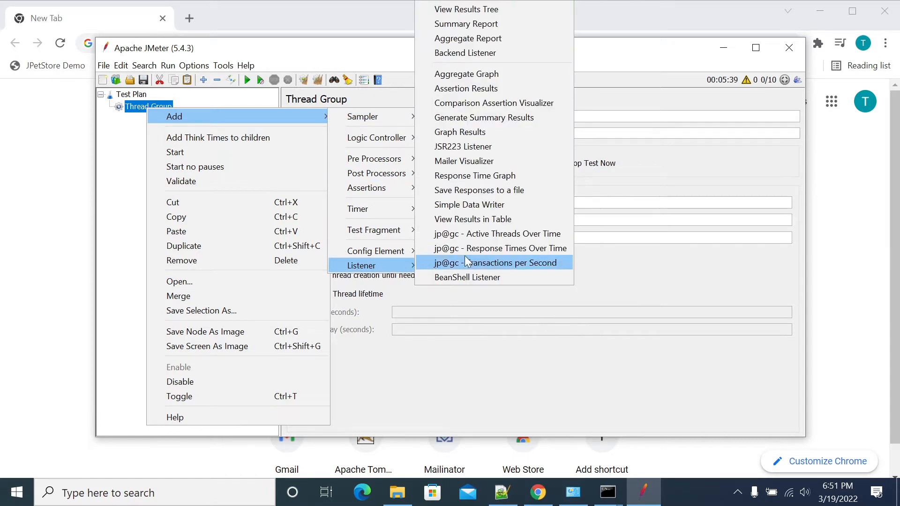
mouse_move(467, 37)
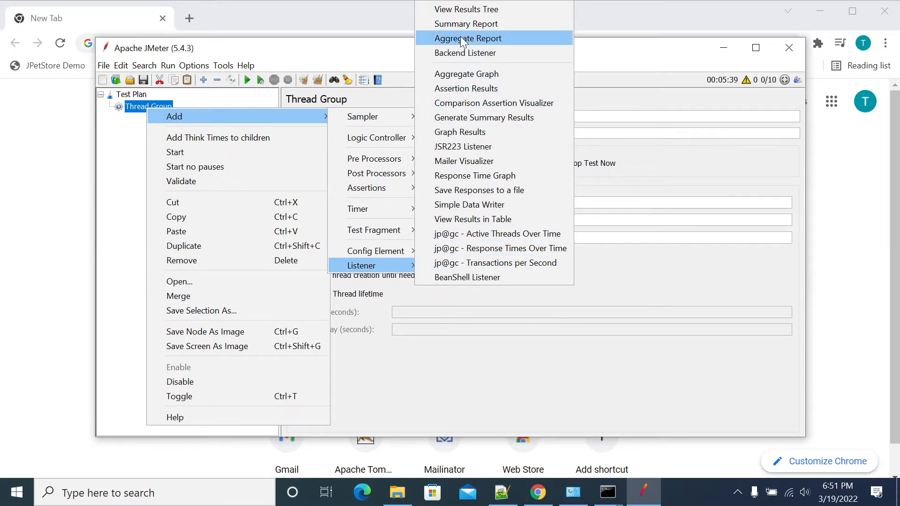
click(467, 38)
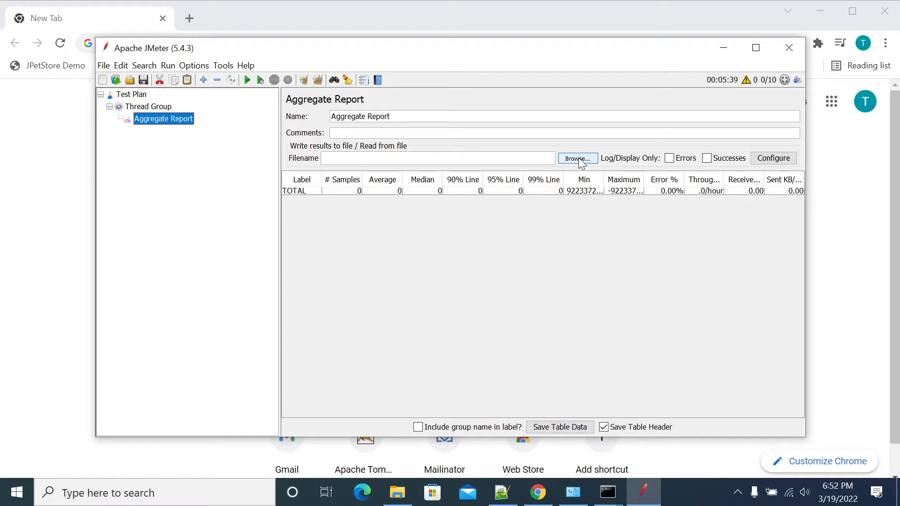
click(576, 159)
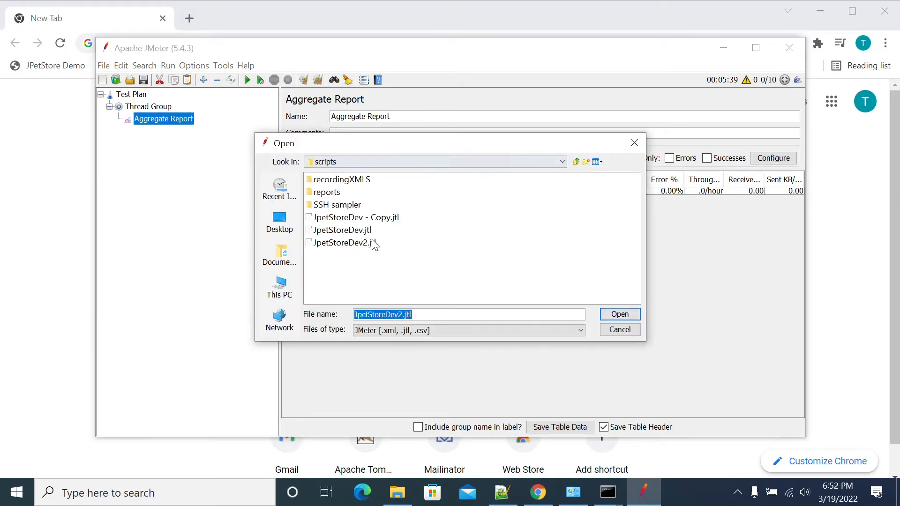
click(343, 242)
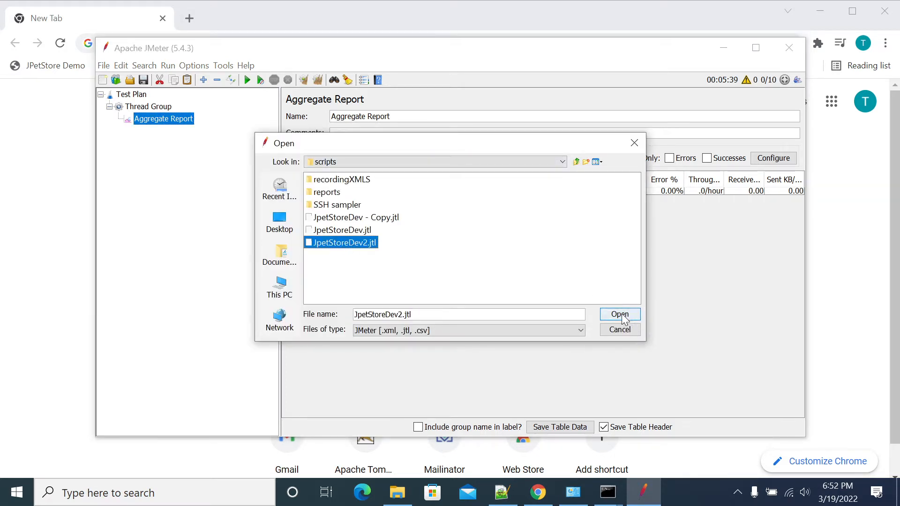
click(618, 314)
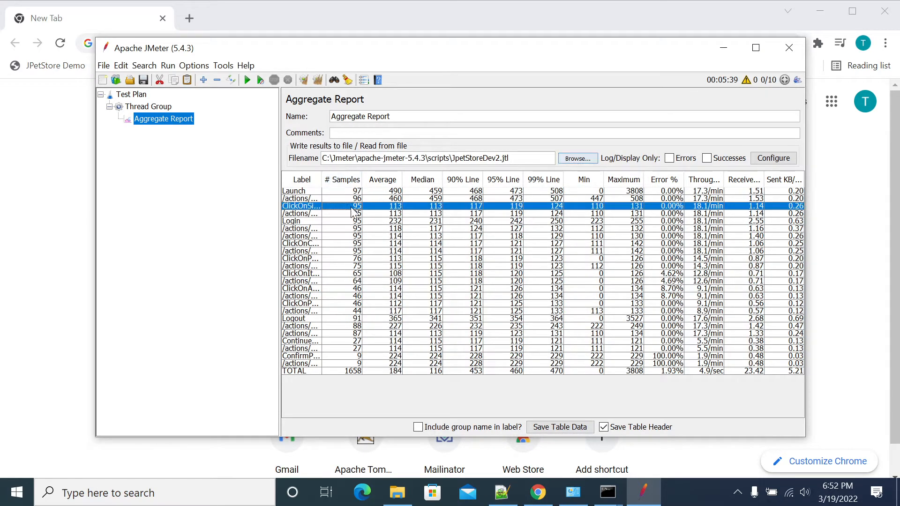
click(294, 190)
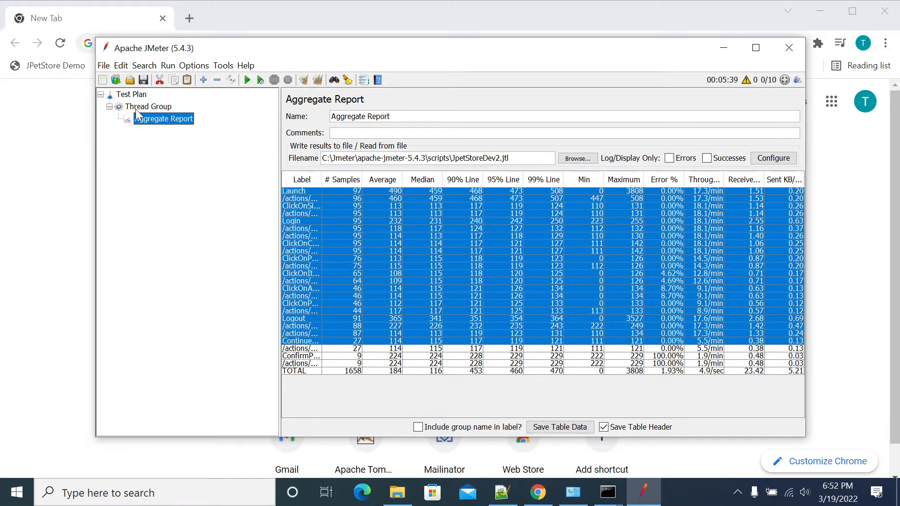
- Add a jp@gc Response Times Over Time listener reading JpetStoreDev2.jtl as one overall line, window maximized
right_click(148, 106)
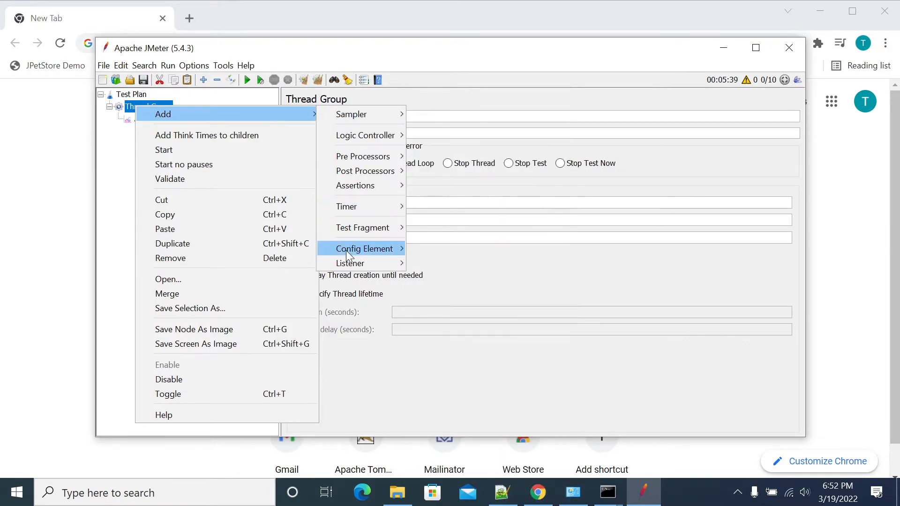
mouse_move(350, 262)
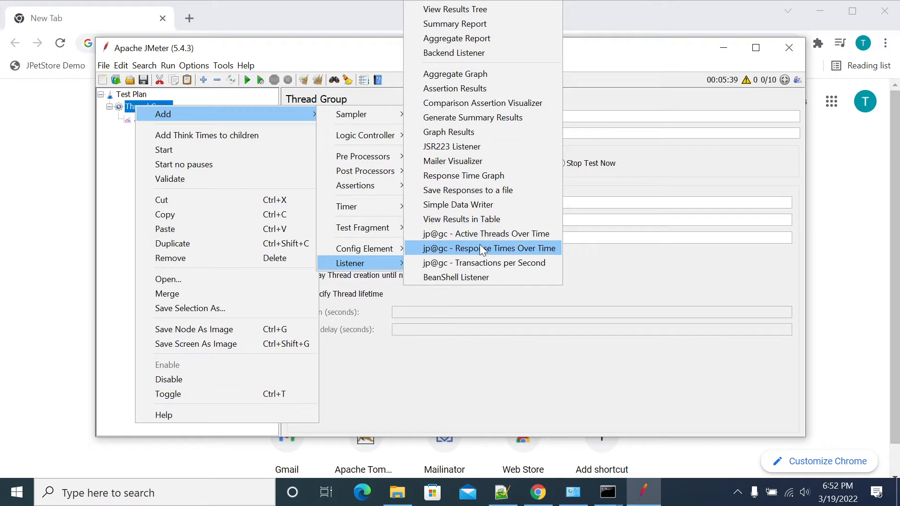
click(488, 247)
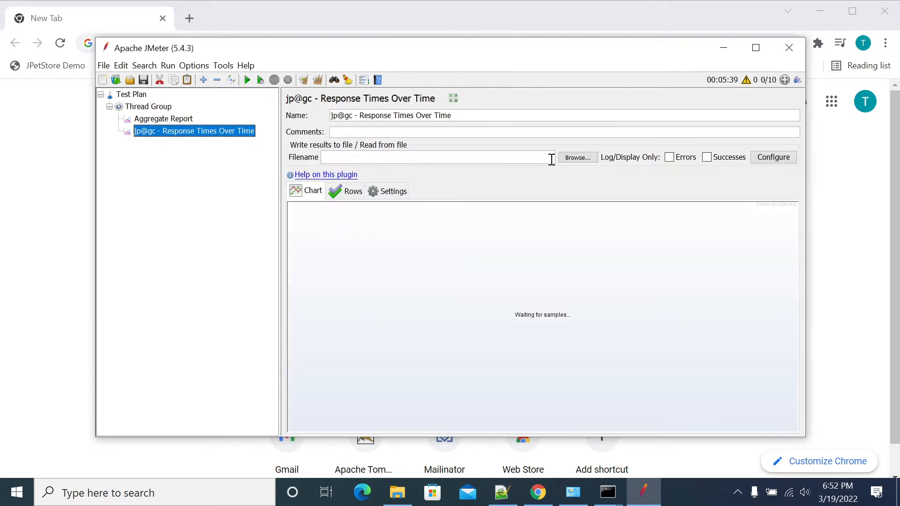
click(576, 158)
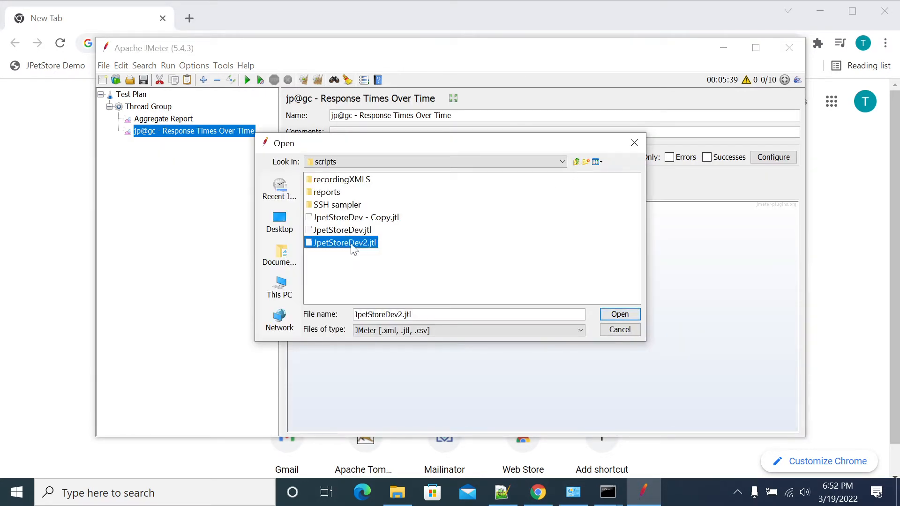
click(618, 314)
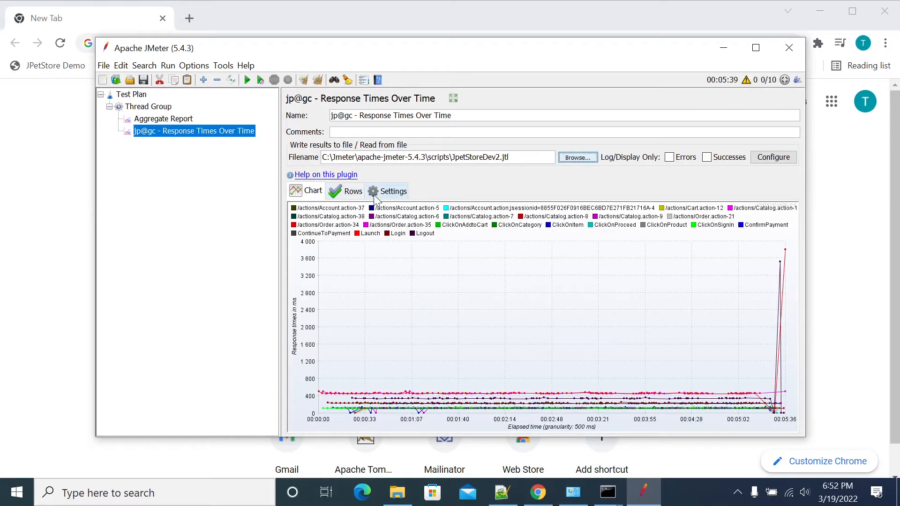
click(345, 191)
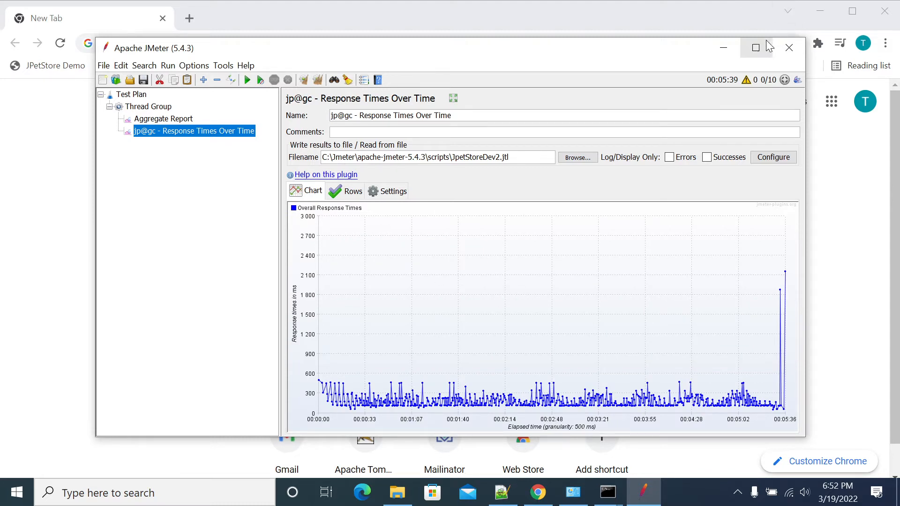
click(756, 48)
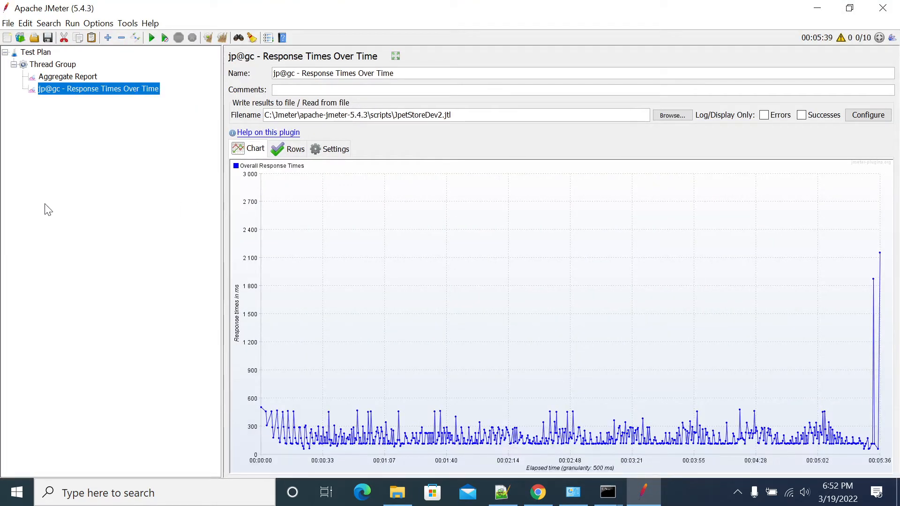
mouse_move(17, 145)
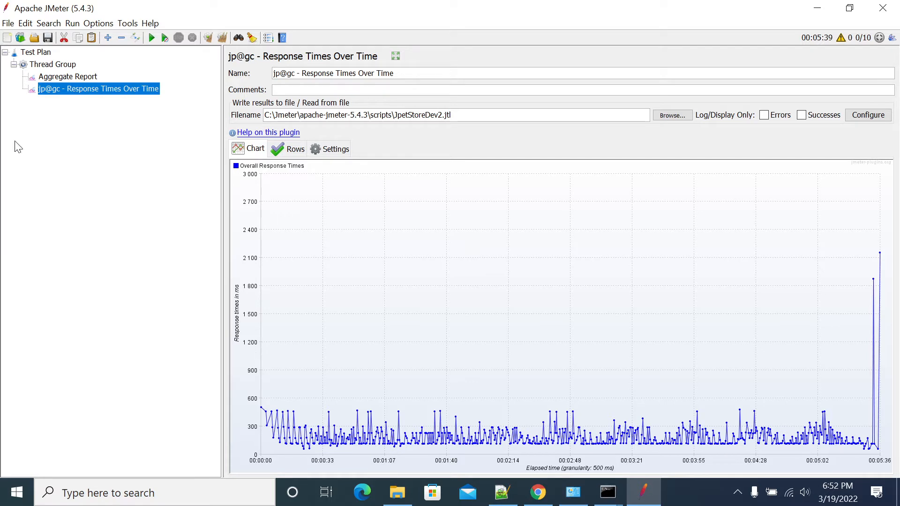
mouse_move(102, 61)
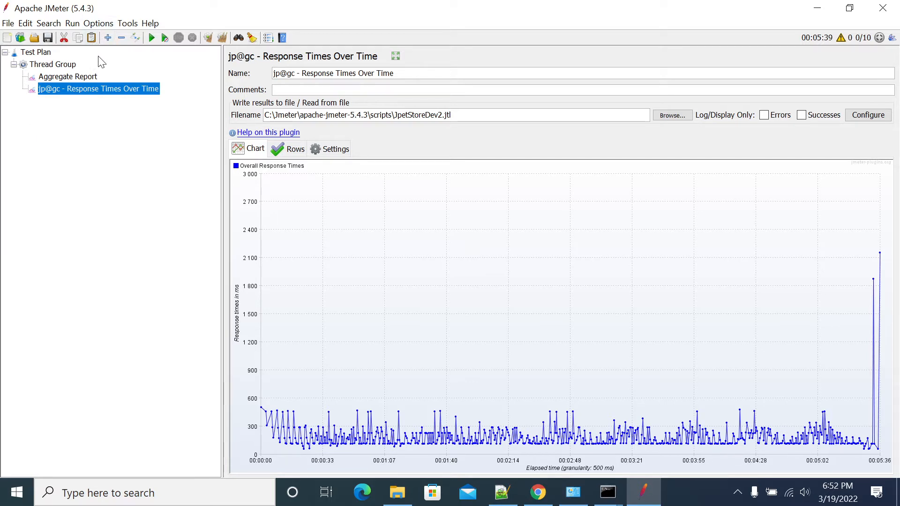
- Start Generate HTML report from Tools and set JpetStoreDev2.jtl as the results file
click(98, 22)
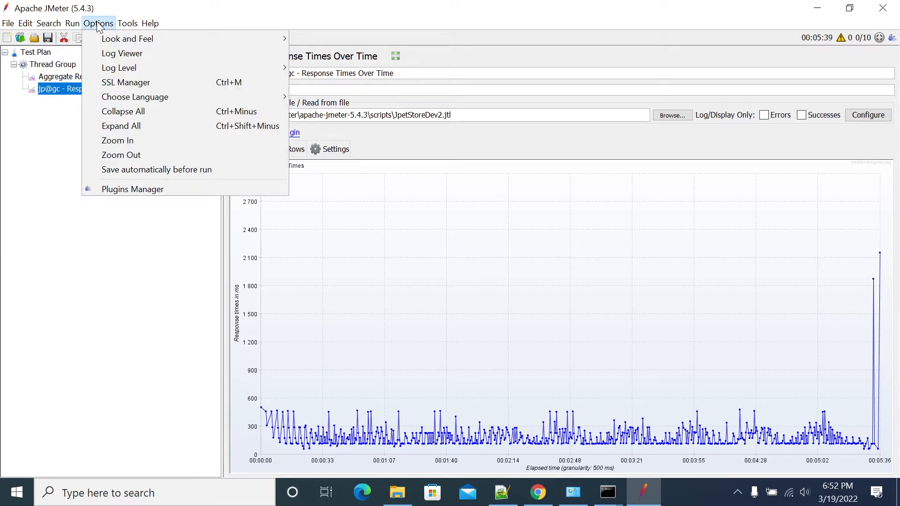
click(128, 24)
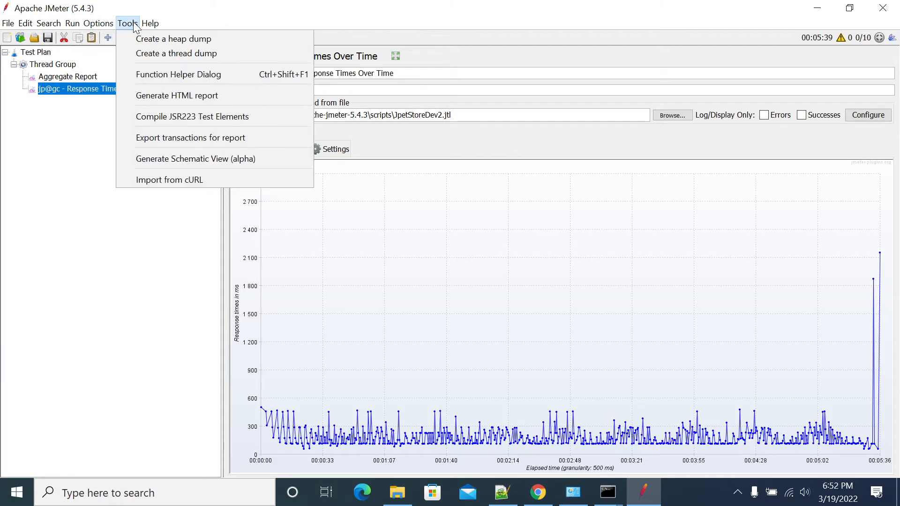
mouse_move(177, 95)
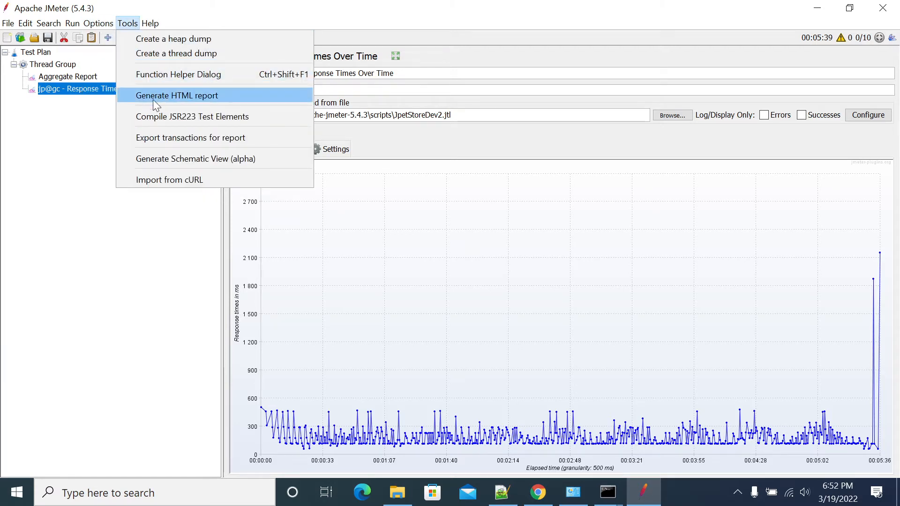
click(176, 96)
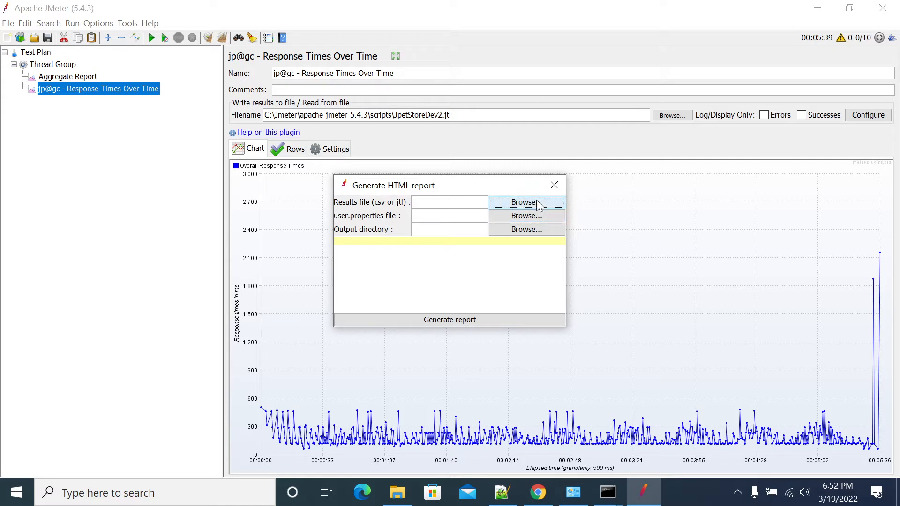
click(524, 202)
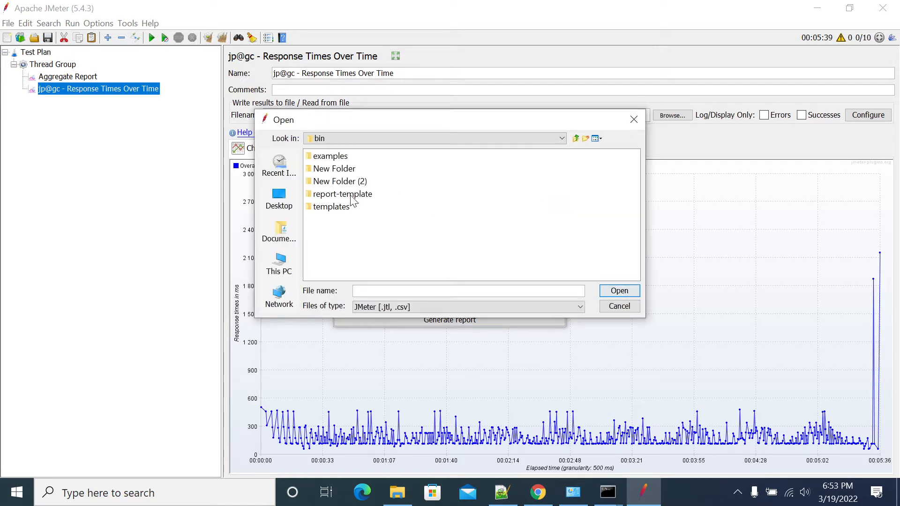
mouse_move(338, 182)
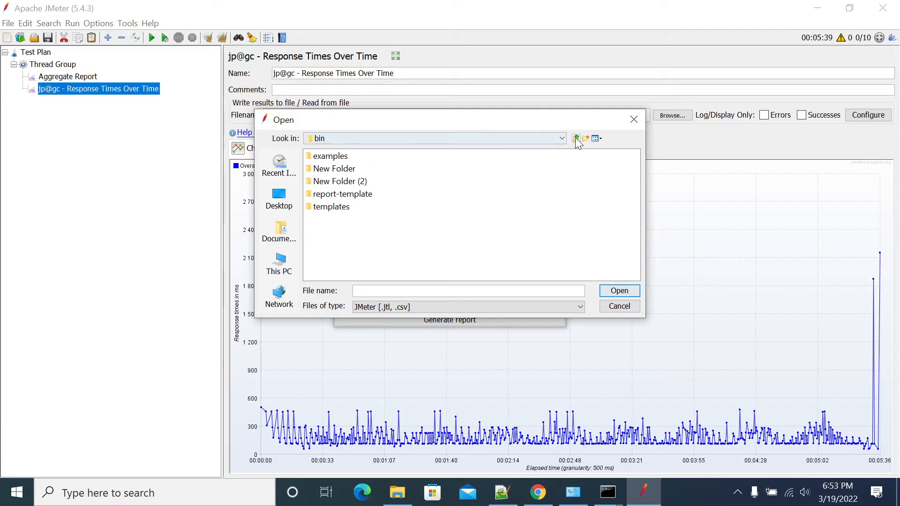
click(576, 139)
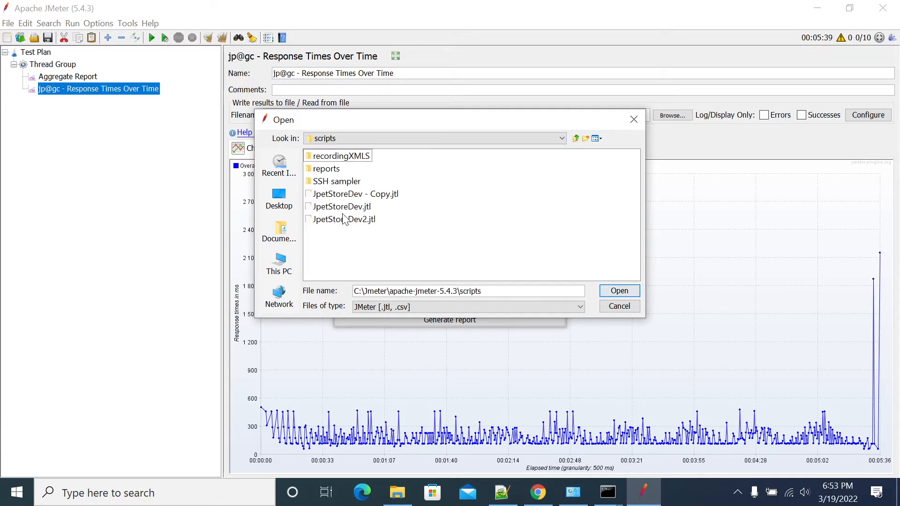
click(618, 291)
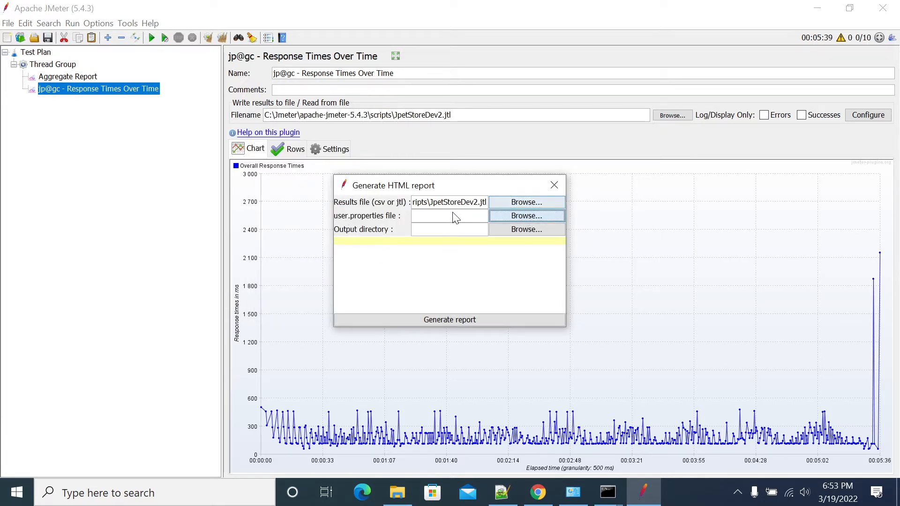
- Set user.properties and choose the scripts folder for the report's output directory
click(525, 215)
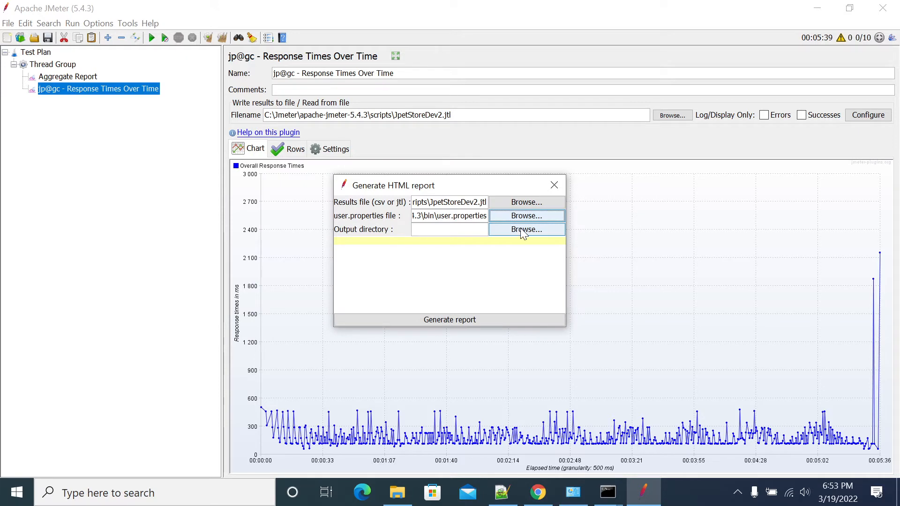
click(525, 229)
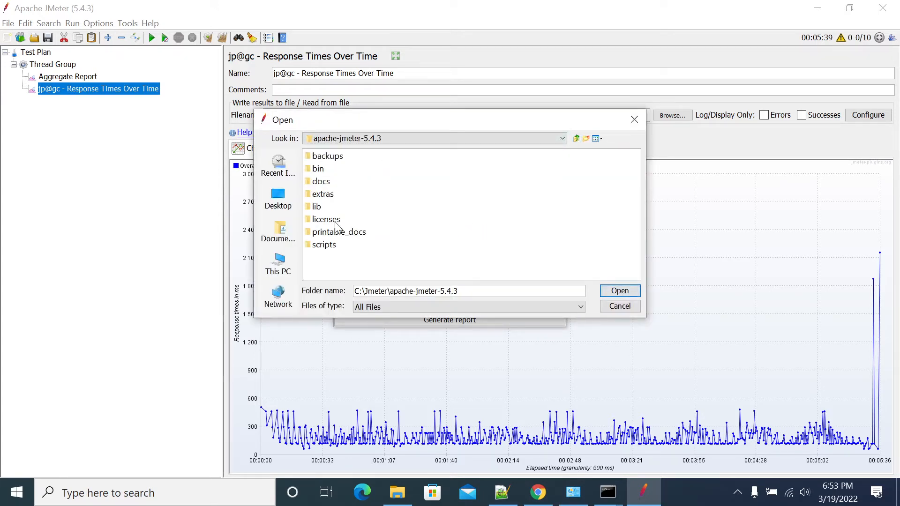
click(325, 243)
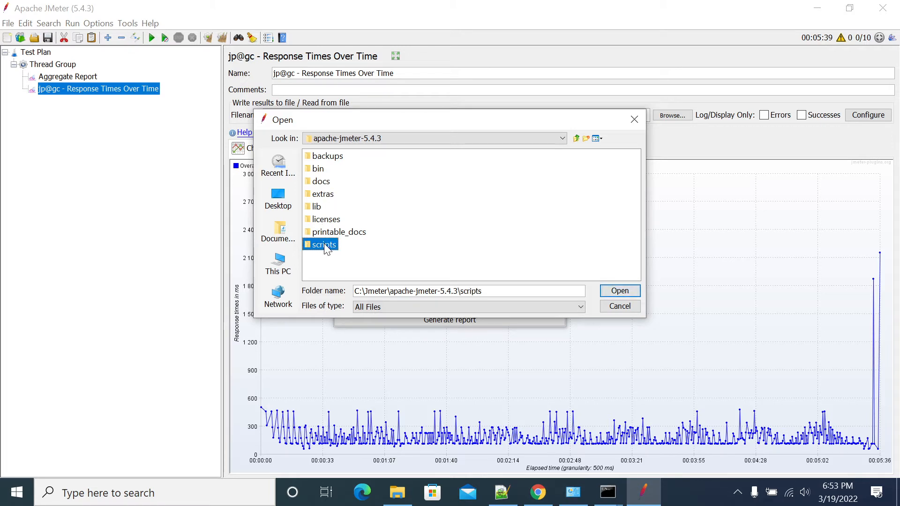
double_click(324, 244)
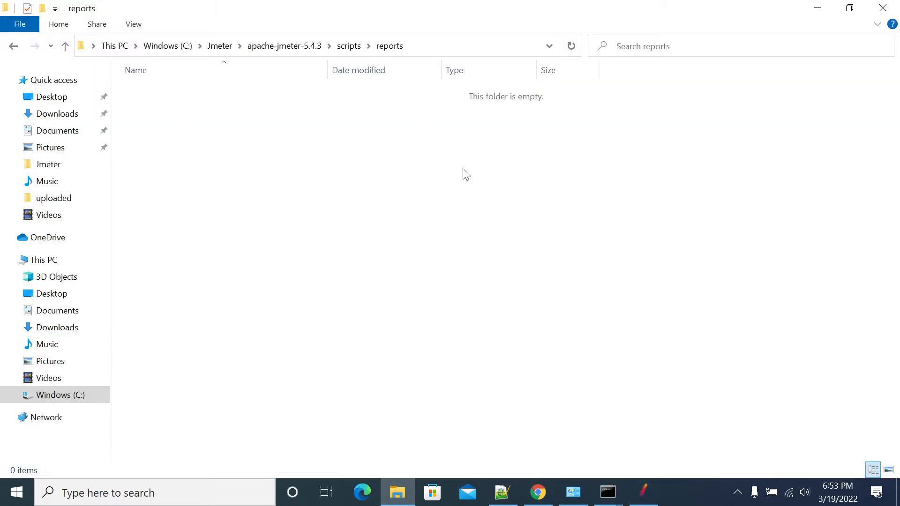
mouse_move(696, 258)
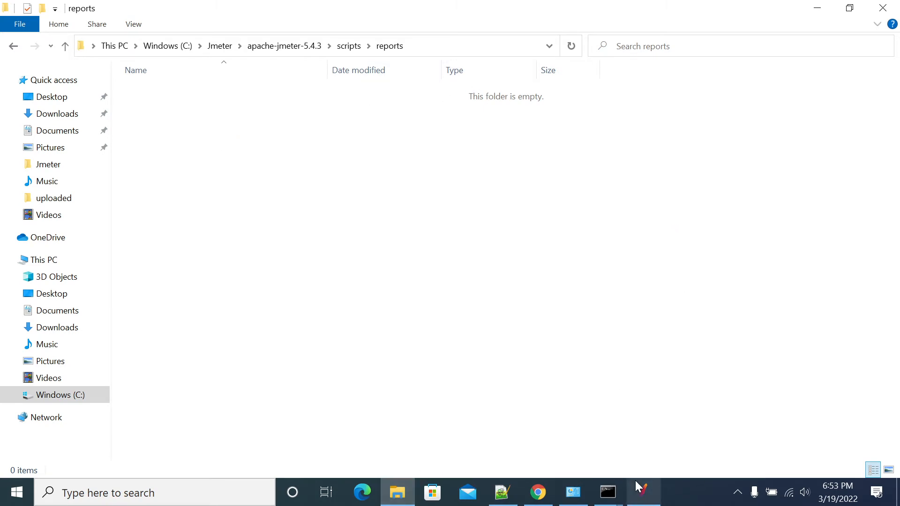
- Generate the HTML dashboard report into the reports folder
click(643, 492)
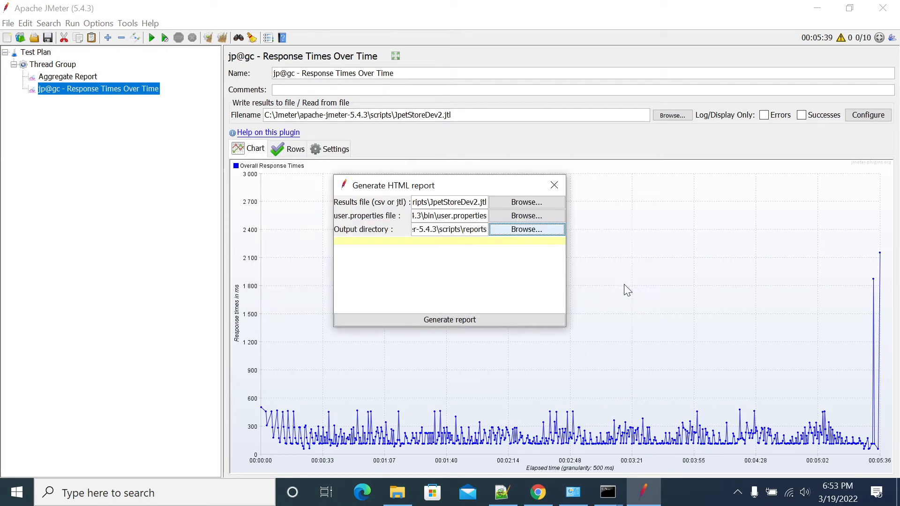
click(449, 320)
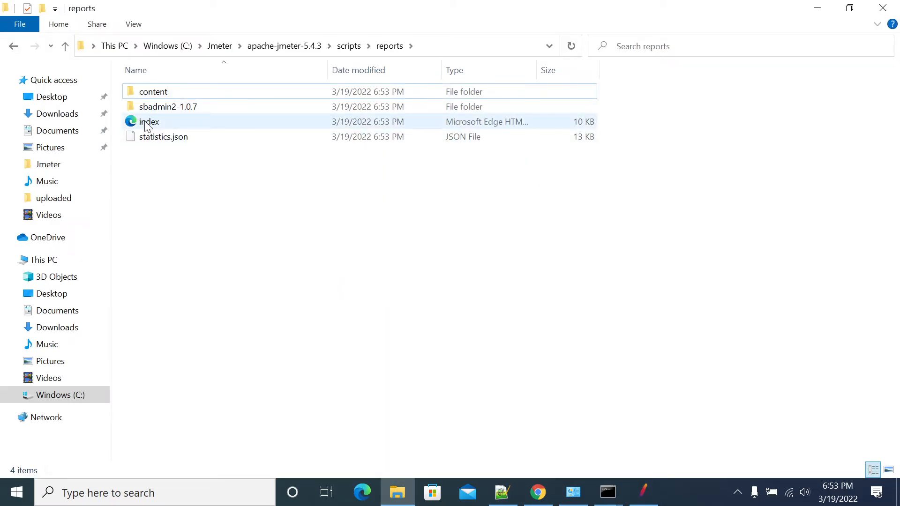
- Open the generated index.html in Edge to view the JMeter Dashboard
click(149, 121)
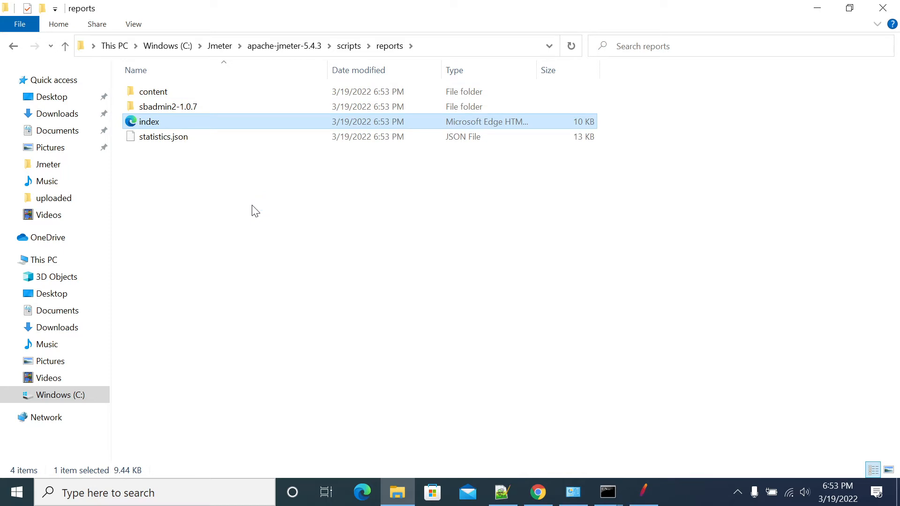
double_click(149, 121)
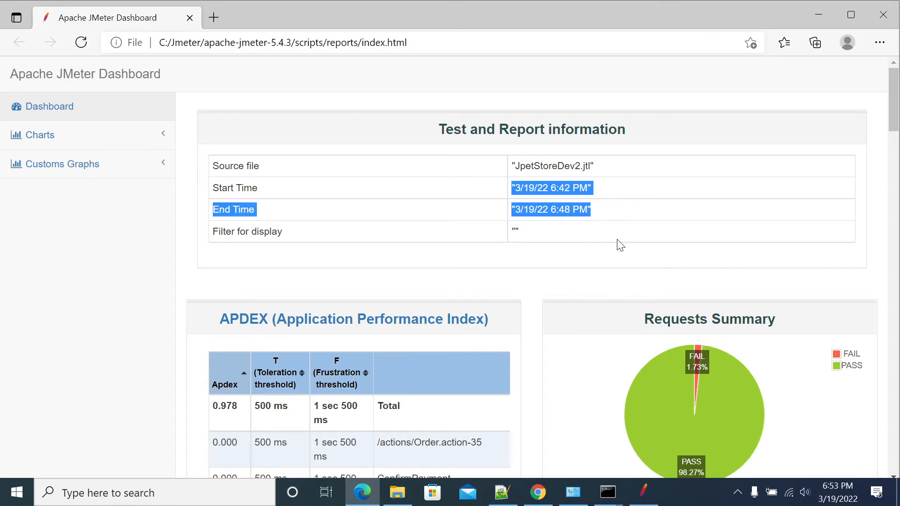
scroll(down, 3)
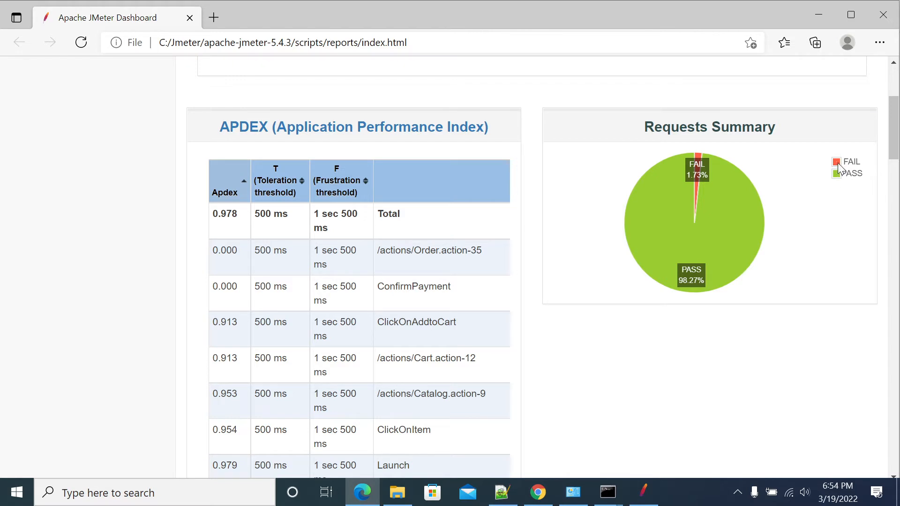
mouse_move(675, 290)
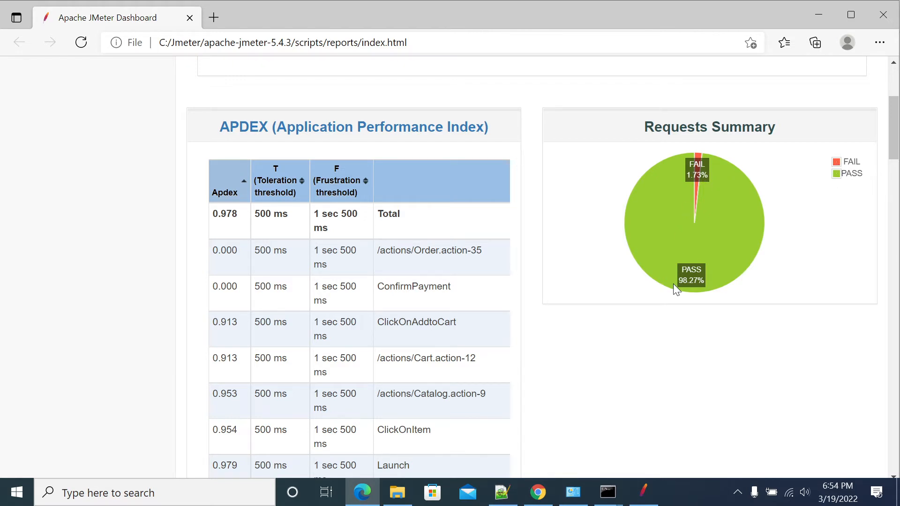
mouse_move(207, 214)
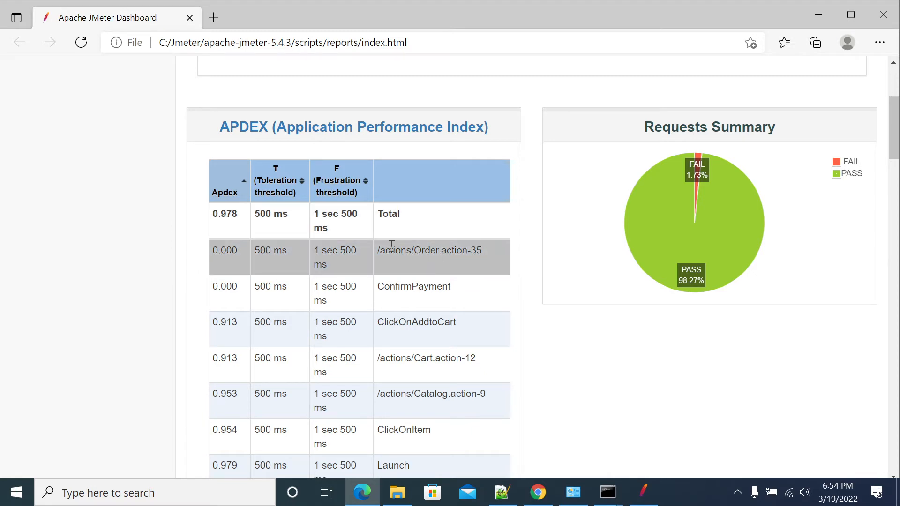
scroll(down, 3)
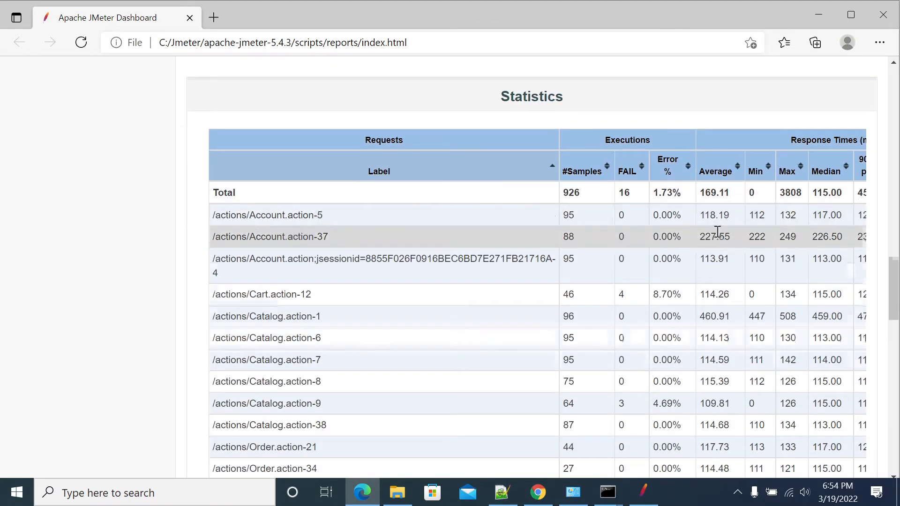
scroll(down, 3)
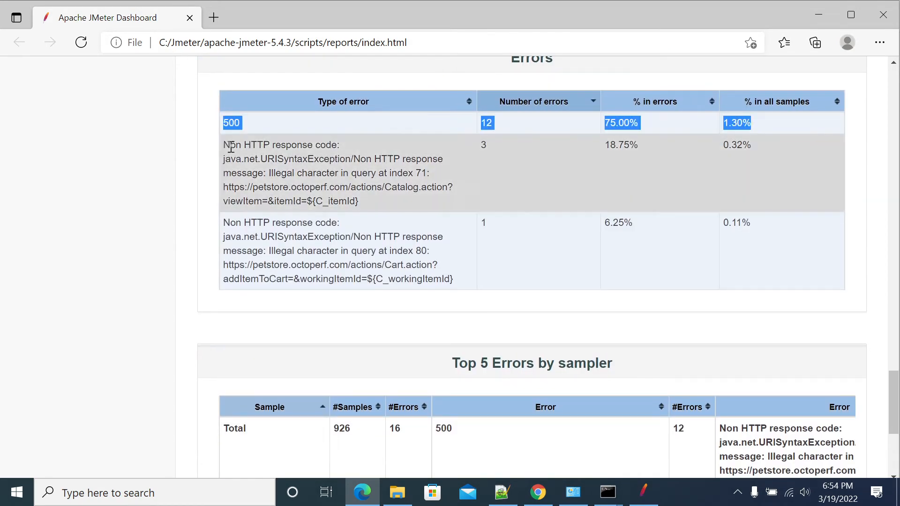
scroll(down, 3)
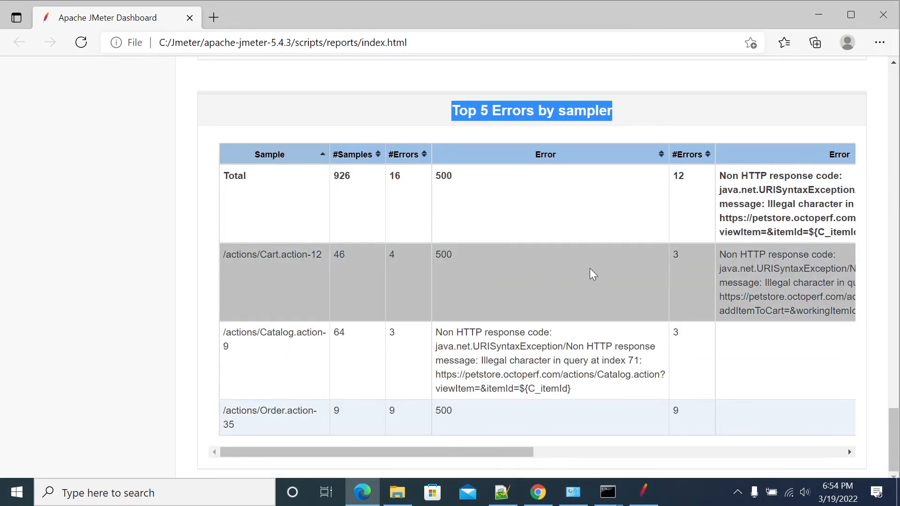
scroll(down, 3)
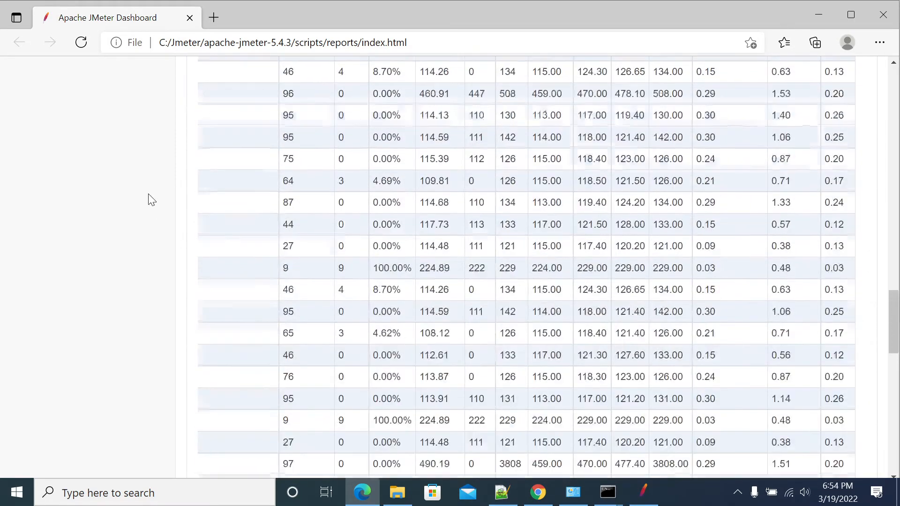
scroll(up, 3)
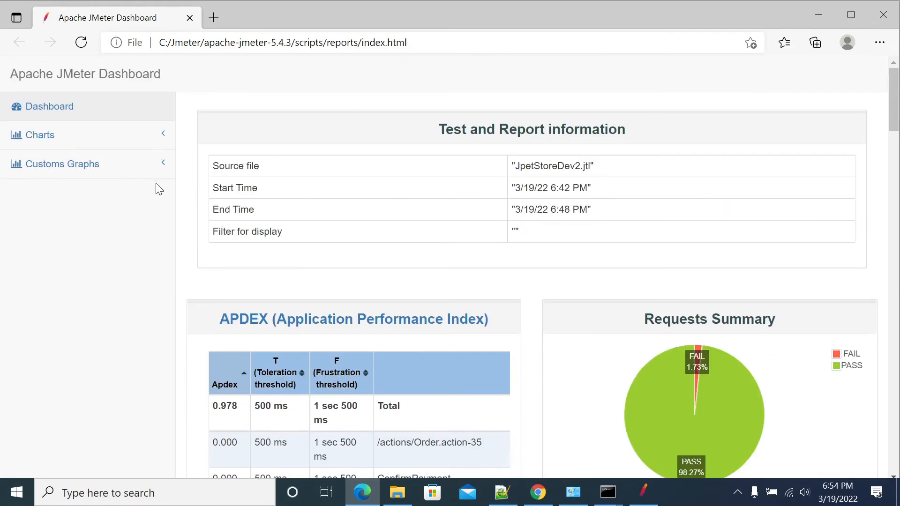
- Show the Over Time charts page and scroll from Response Times Over Time to the percentiles chart
click(40, 134)
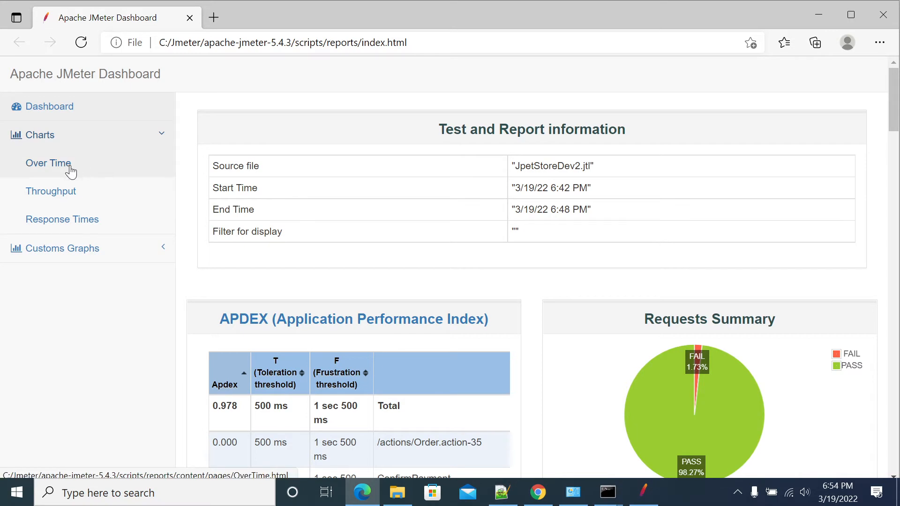
click(48, 163)
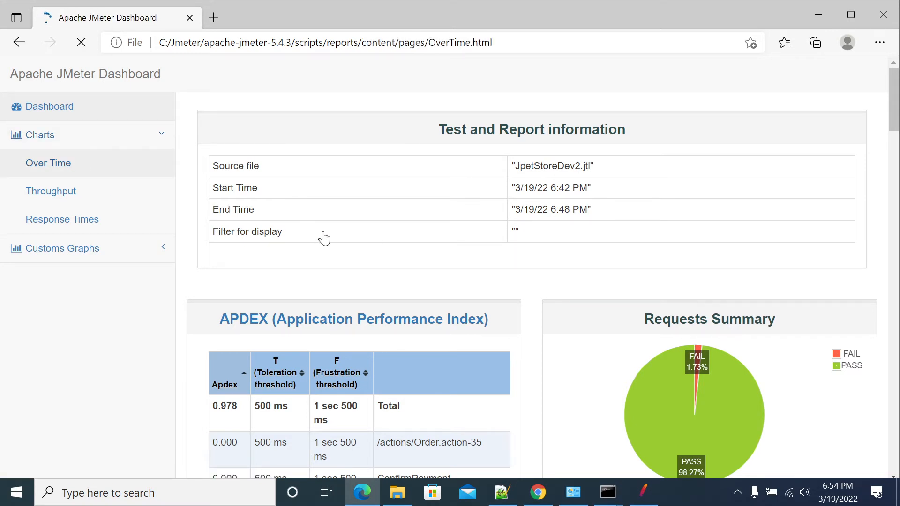
click(48, 163)
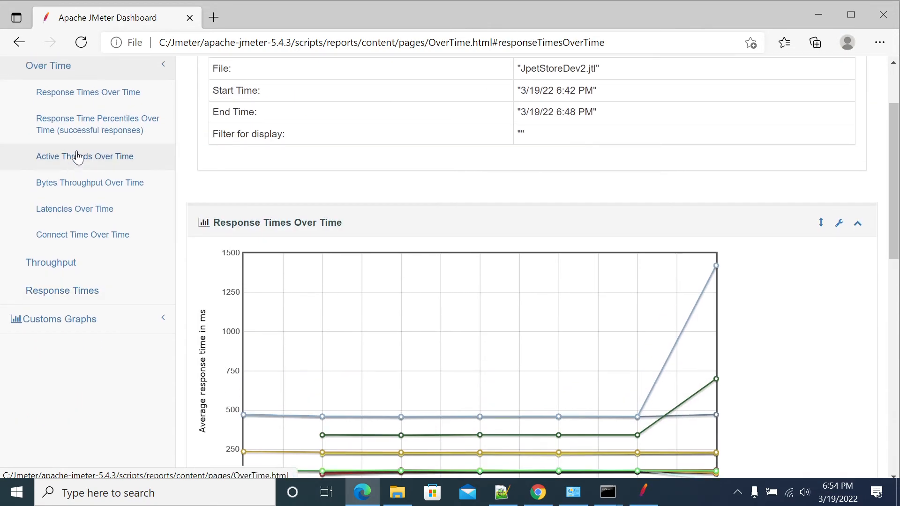
scroll(down, 3)
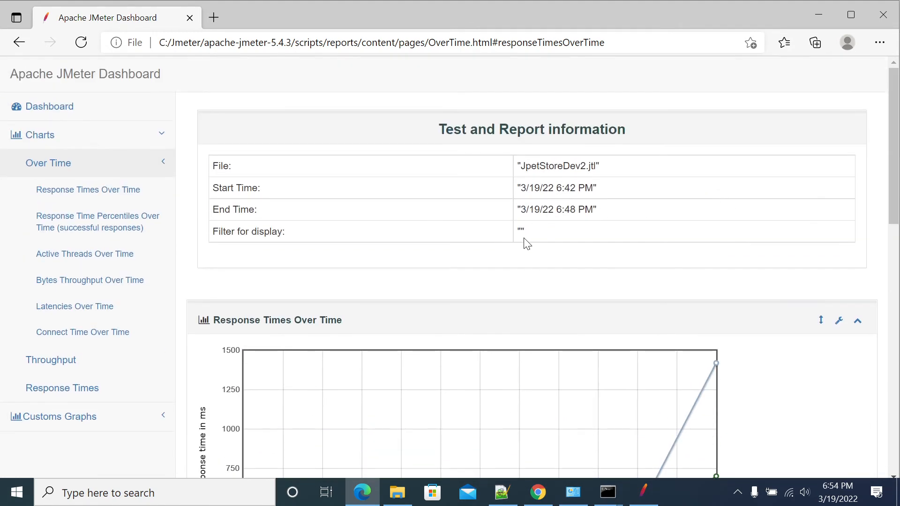
scroll(down, 3)
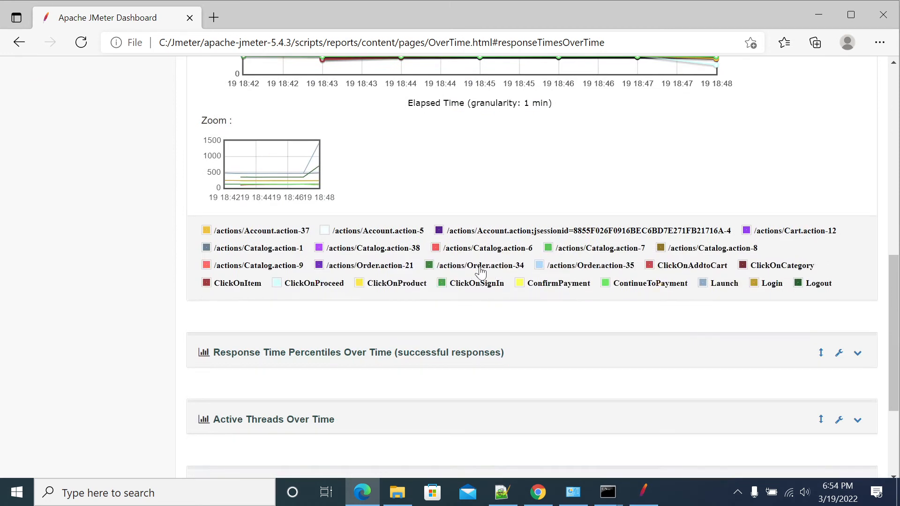
scroll(down, 3)
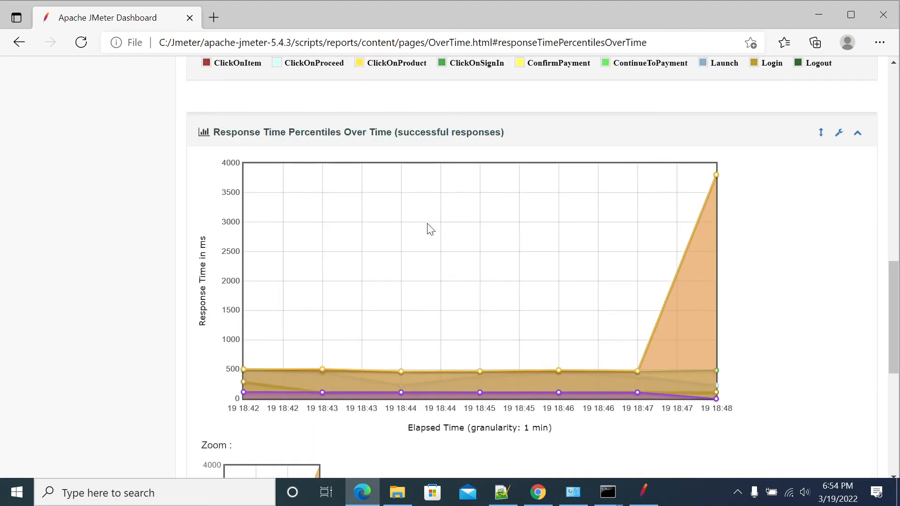
scroll(down, 3)
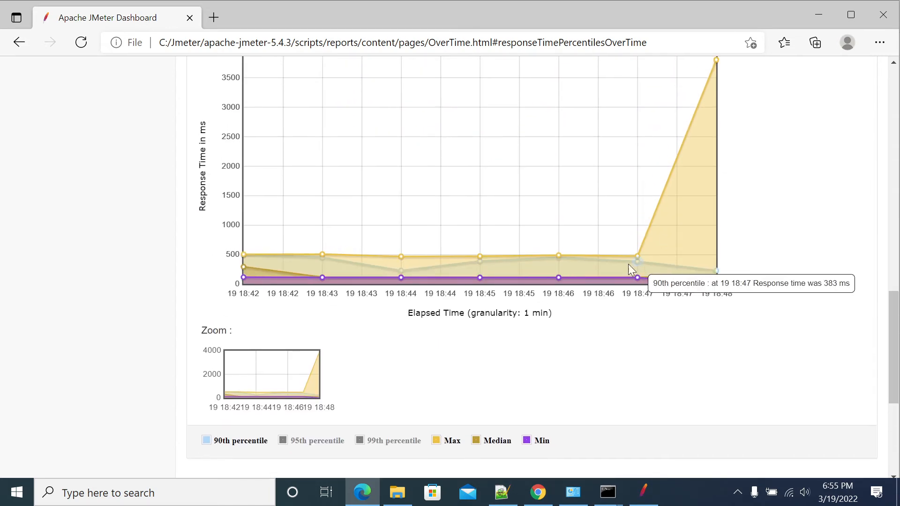
- Scroll through Active Threads and Bytes Throughput charts and expand Latencies Over Time
scroll(down, 3)
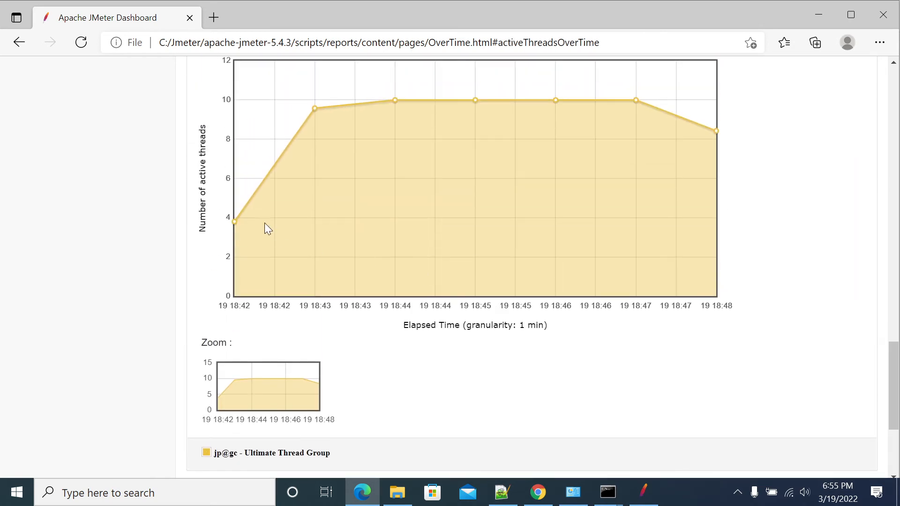
mouse_move(245, 175)
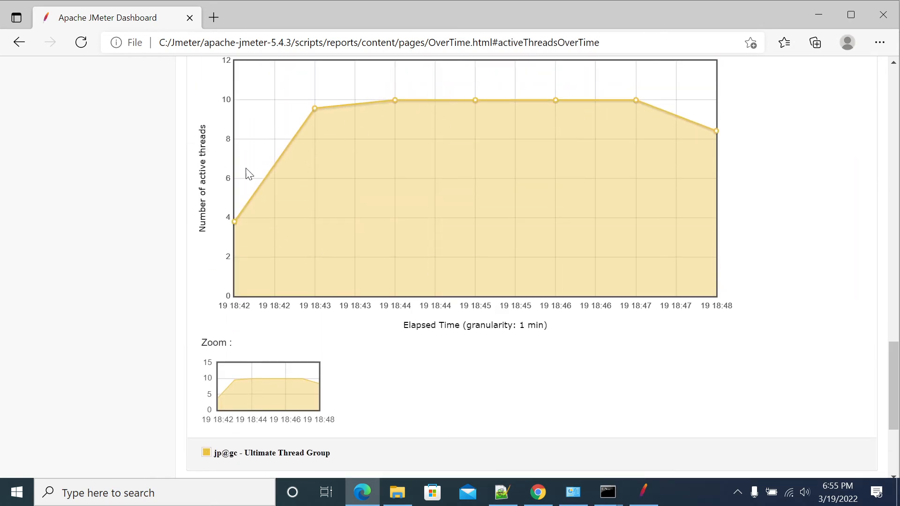
scroll(down, 3)
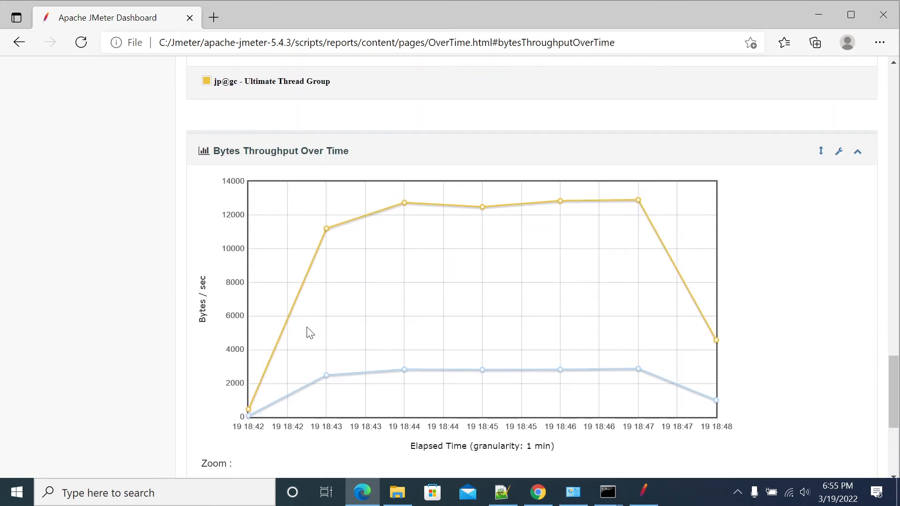
scroll(down, 3)
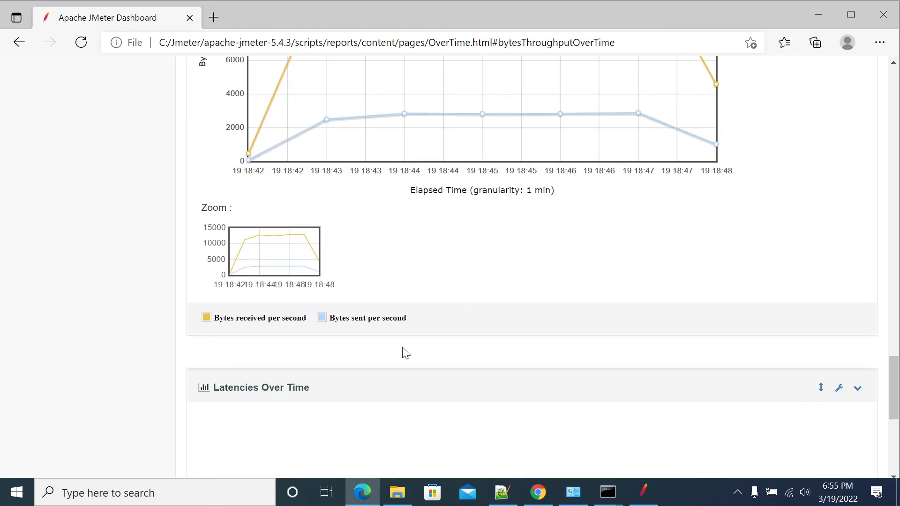
click(856, 387)
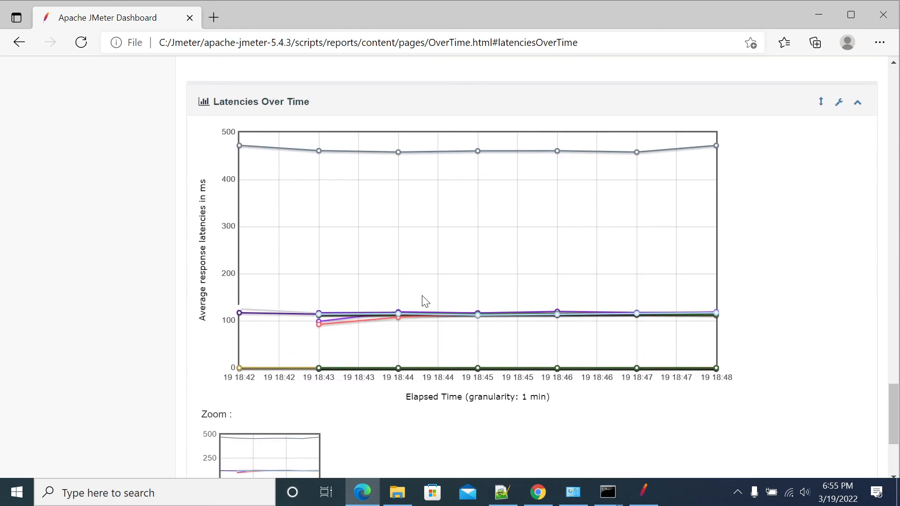
scroll(down, 3)
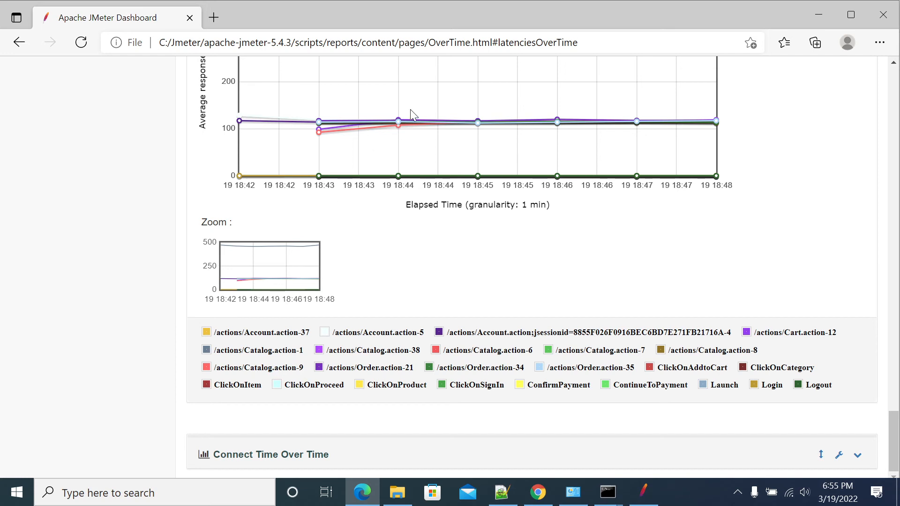
mouse_move(345, 454)
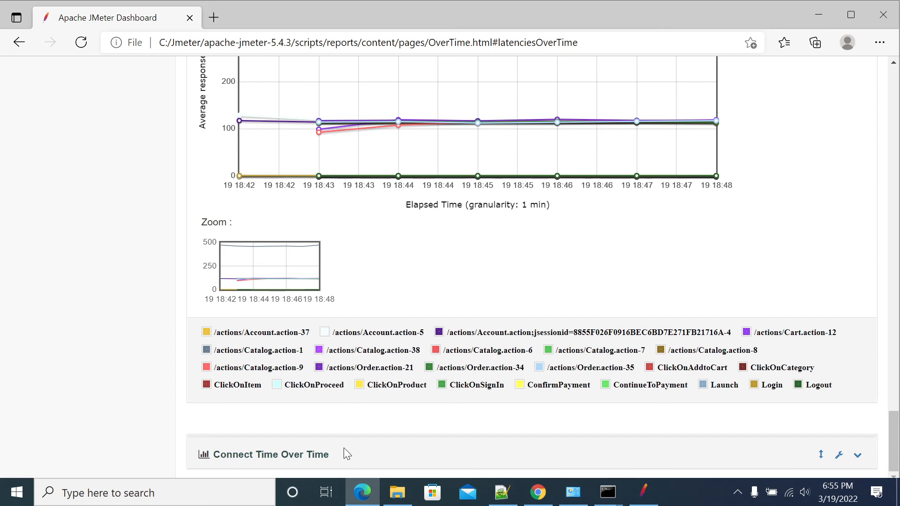
mouse_move(297, 459)
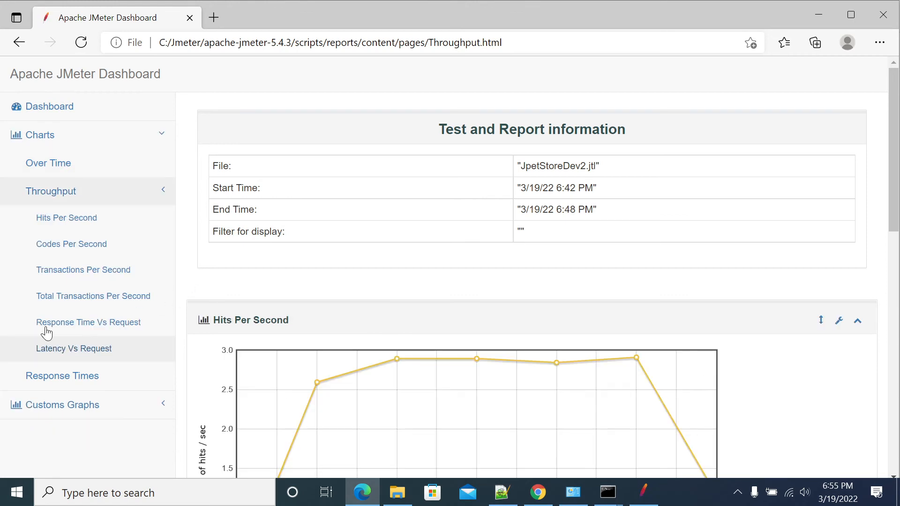
- Jump to the Hits Per Second chart on the Throughput page
click(65, 217)
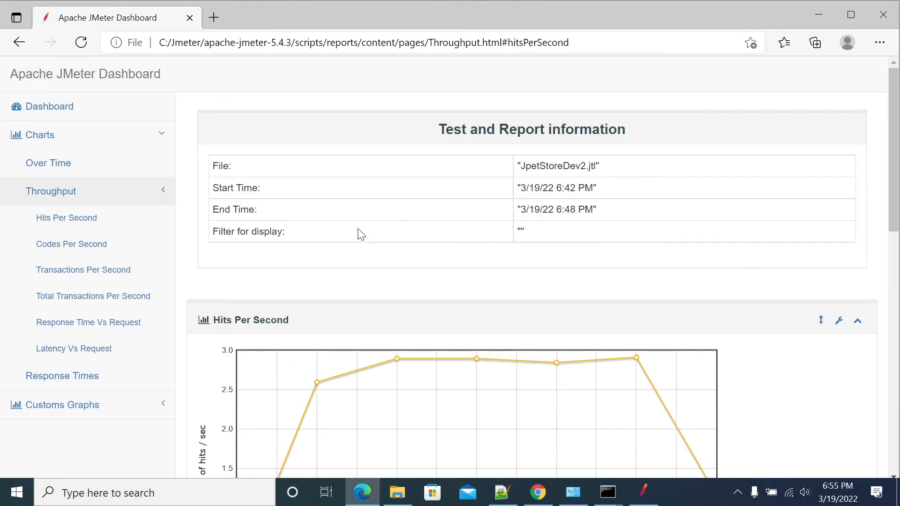
scroll(down, 3)
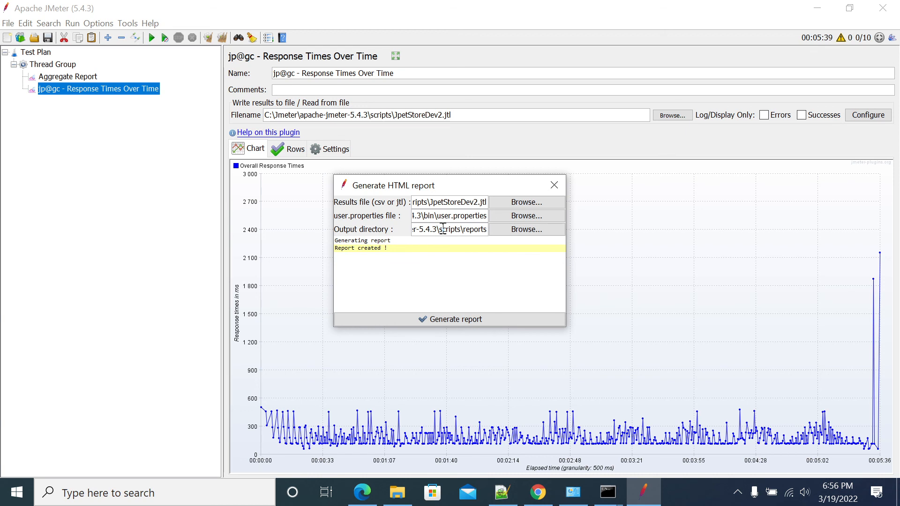
mouse_move(309, 185)
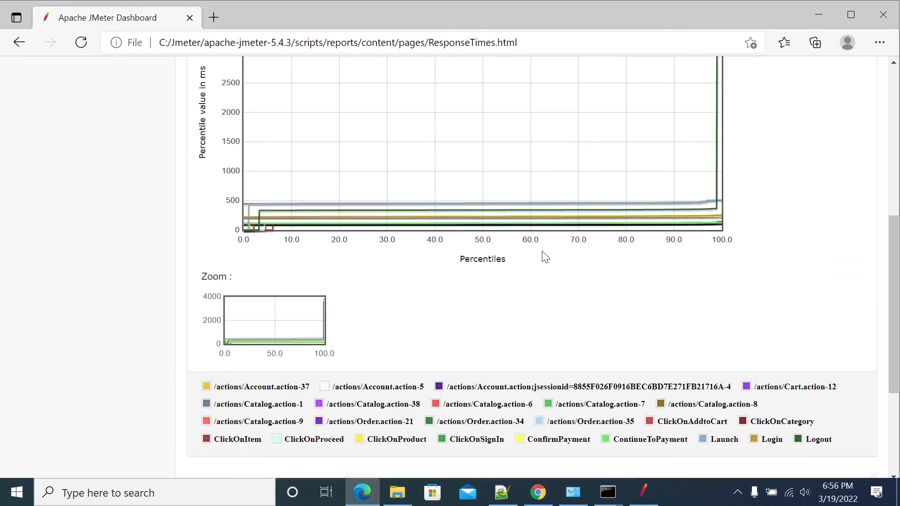
- Scroll down the Response Times page through the percentiles chart
scroll(down, 3)
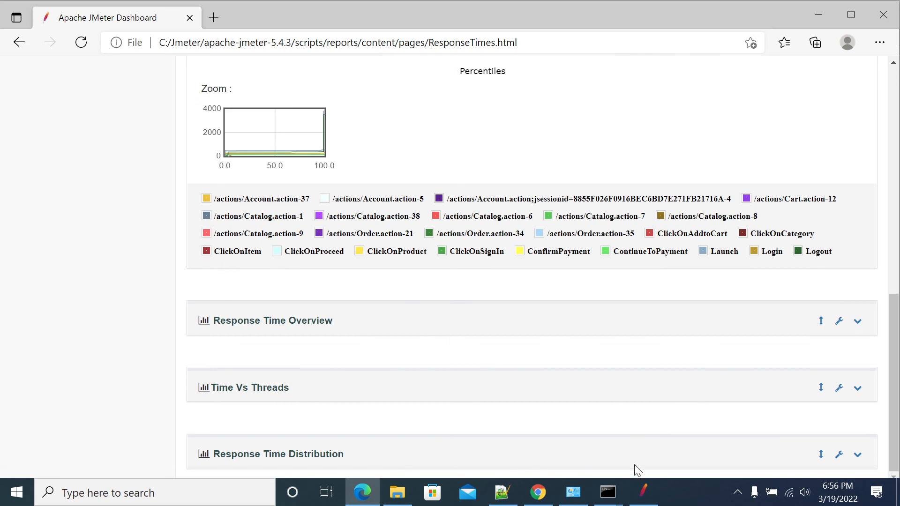